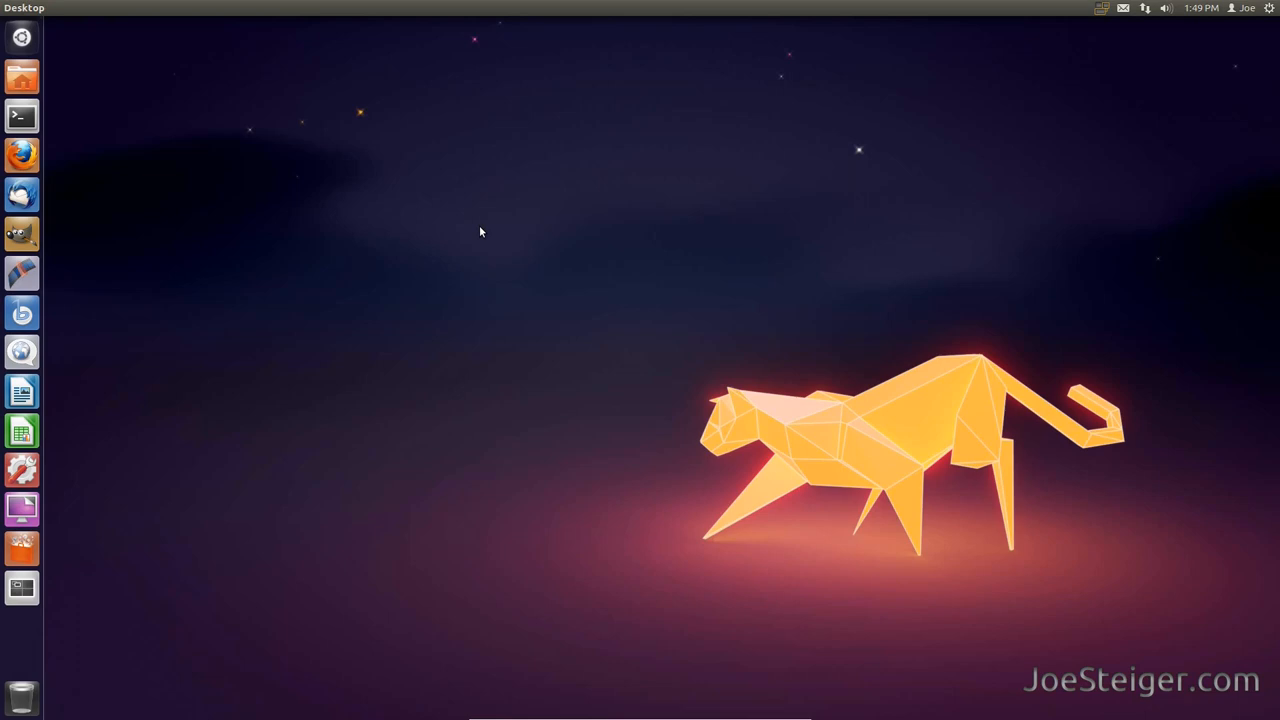
# Step: Add the ppa:claudiocn/slm repository with sudo apt-add-repository in a terminal
pyautogui.click(21, 116)
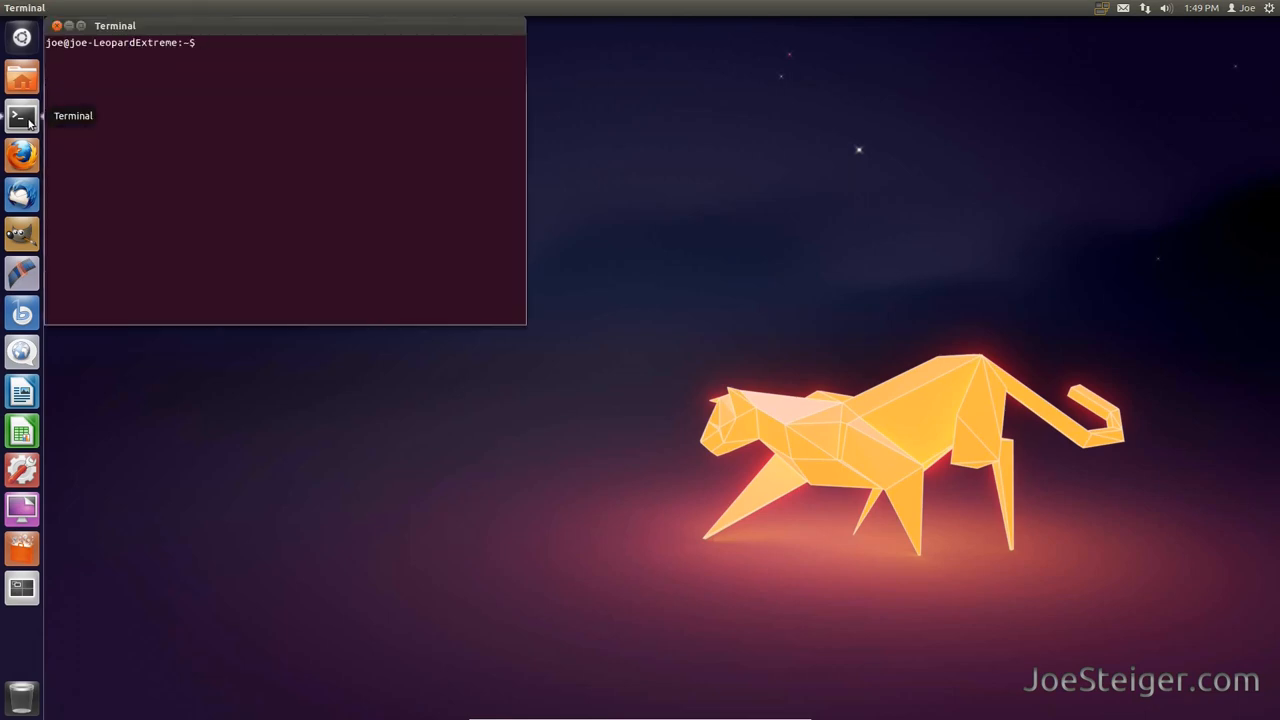
pyautogui.write('sudo')
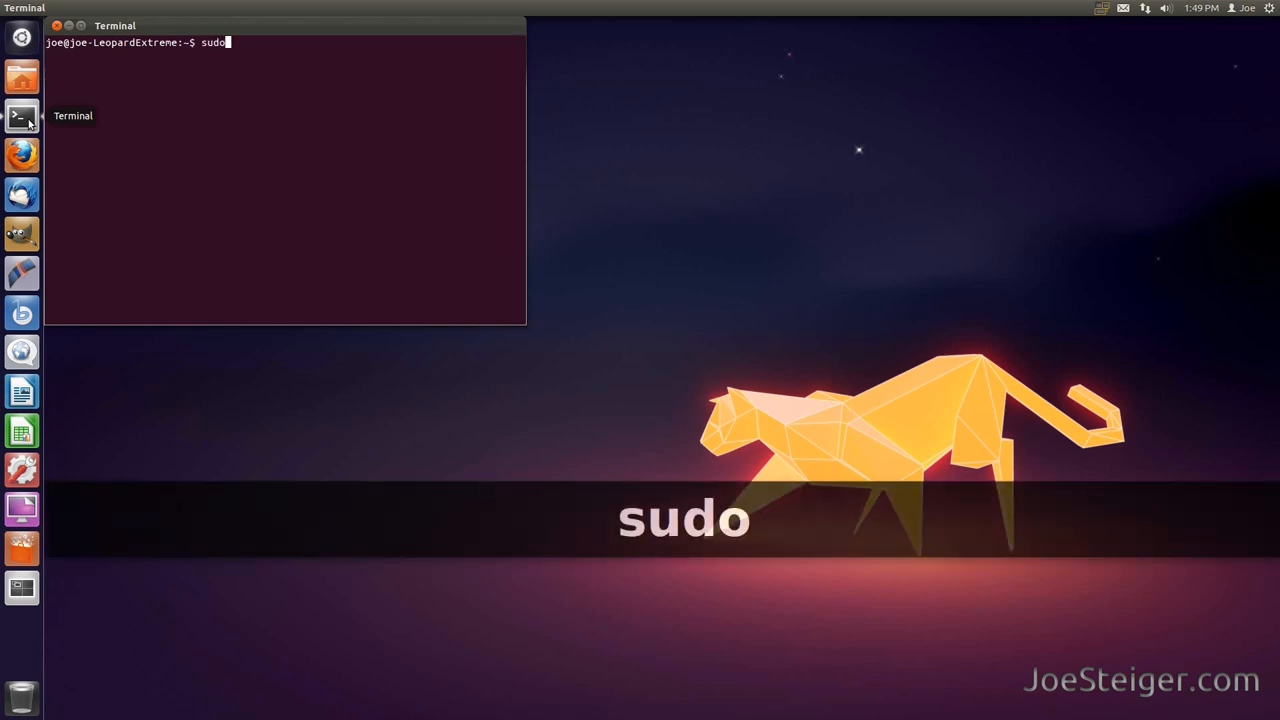
pyautogui.write('apt-add-repository ppa:')
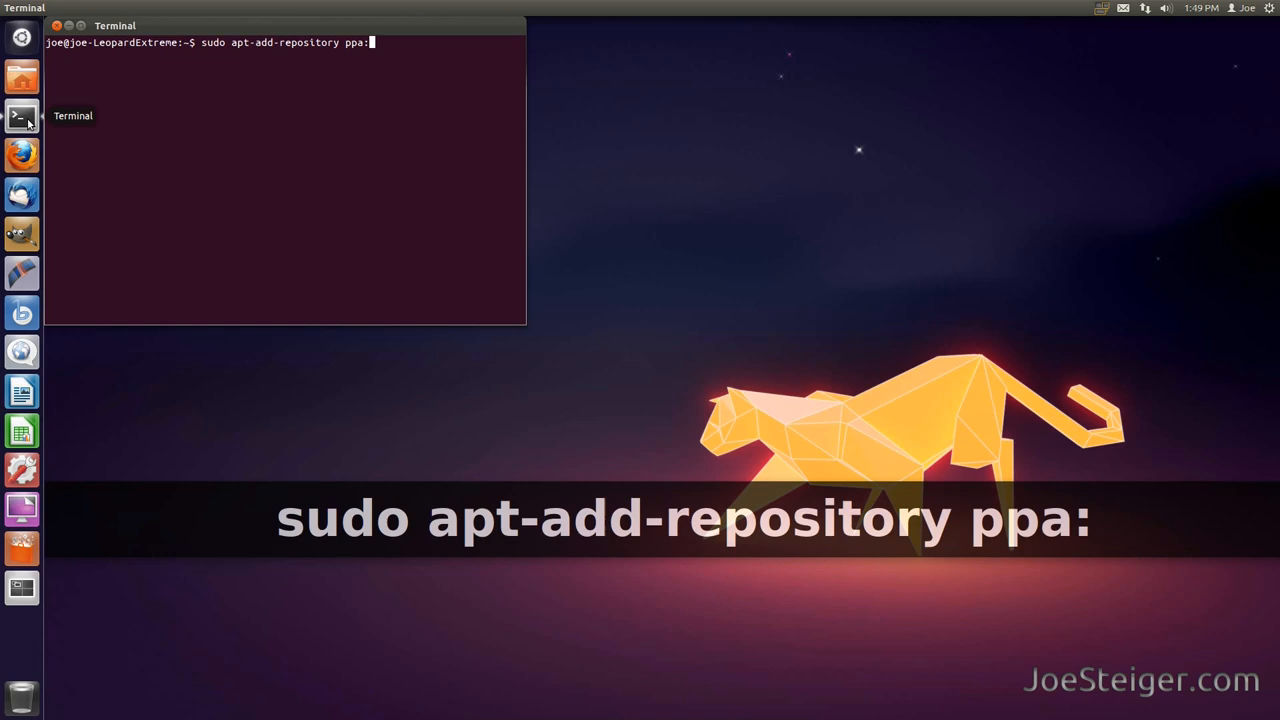
pyautogui.write('claudiocn/slm')
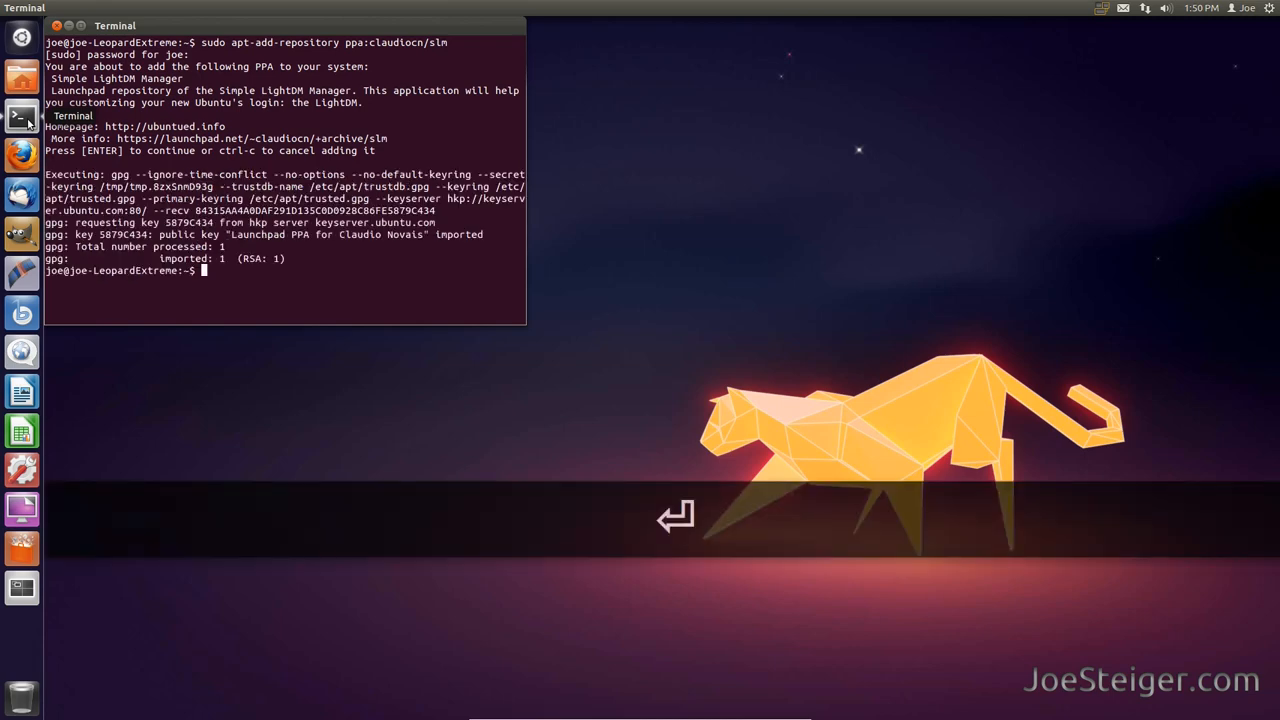
# Step: Refresh package lists with sudo apt-get update
pyautogui.write('sudo')
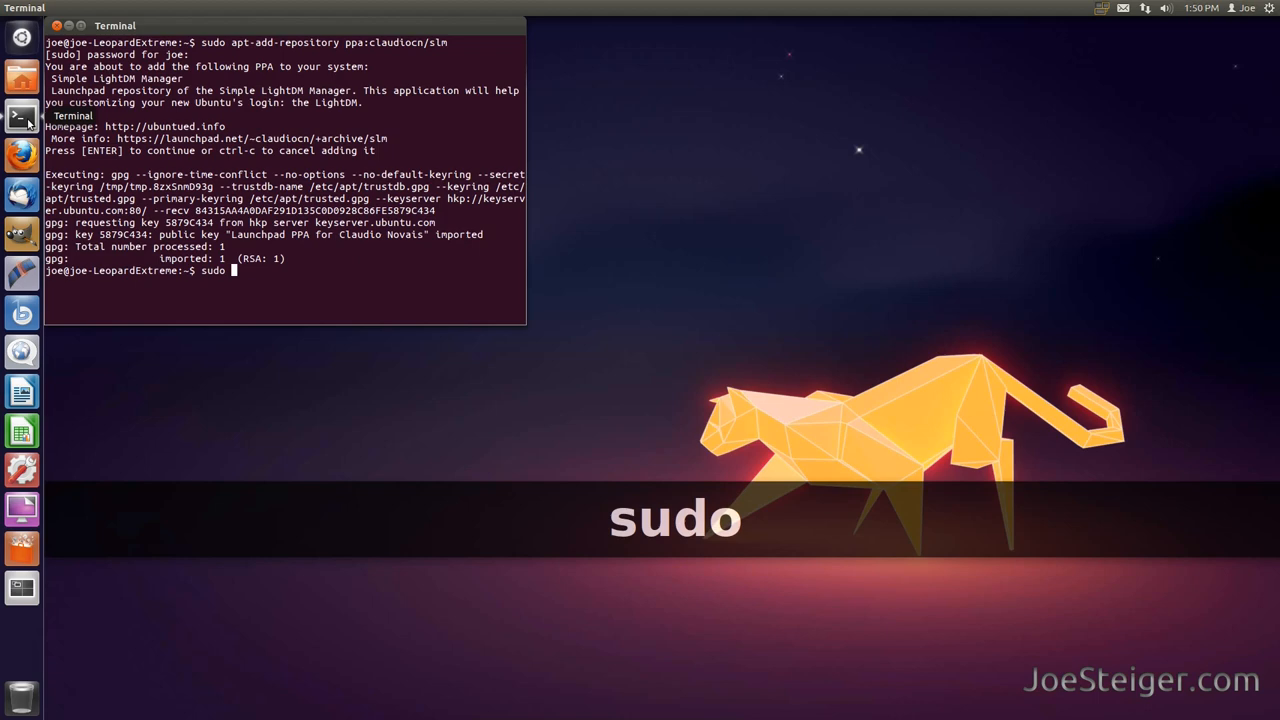
pyautogui.write('apt-get updat')
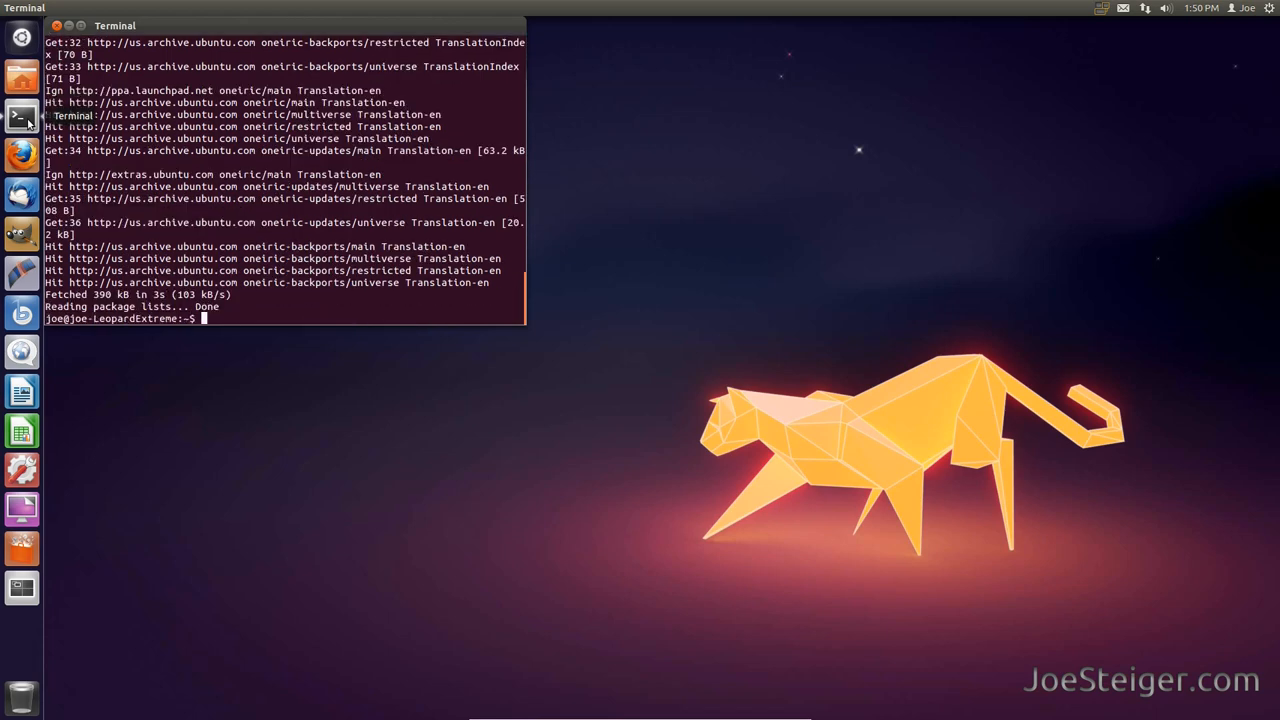
# Step: Install simple-lightdm-manager with its dependencies, then close the terminal
pyautogui.write('sudo apt-get inst')
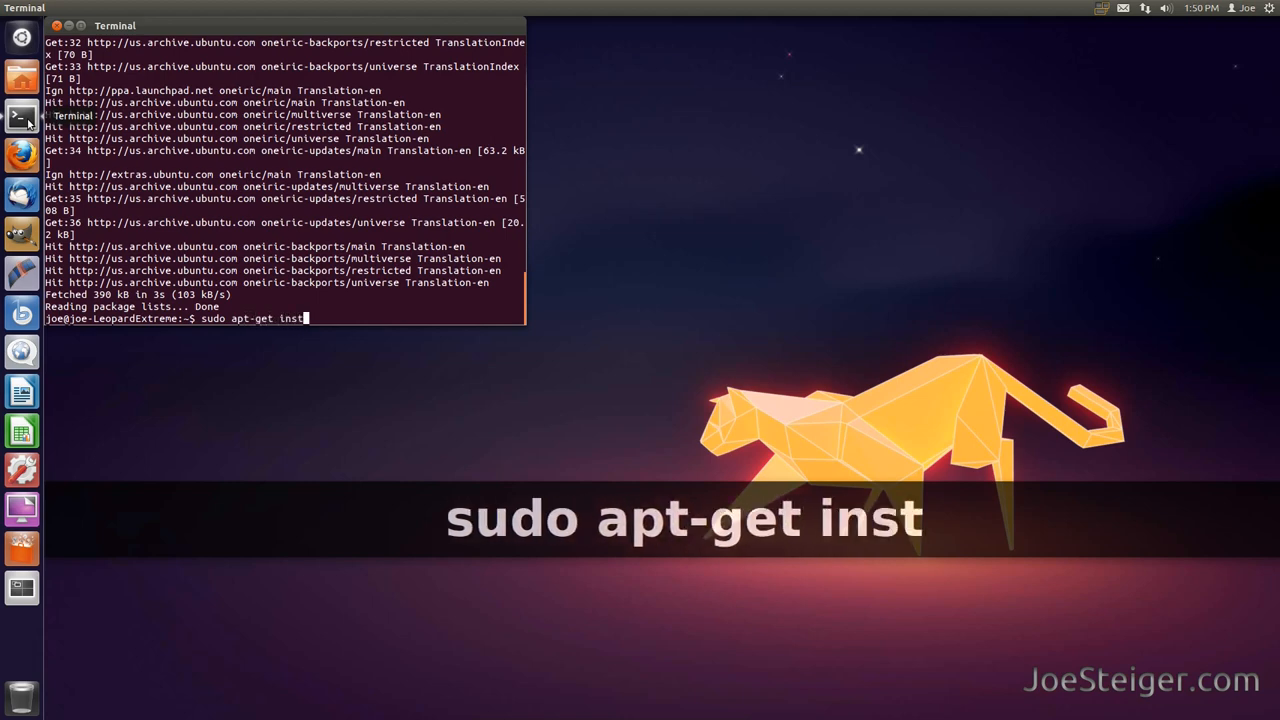
pyautogui.write('all simple-l')
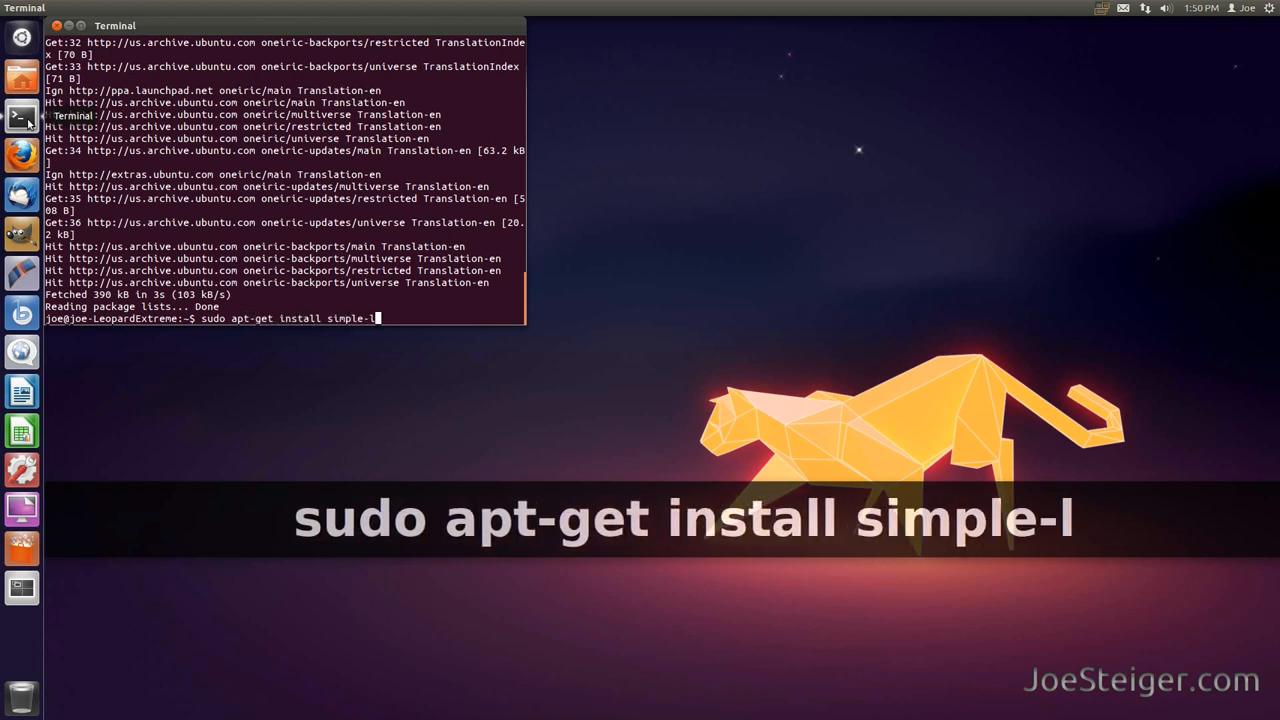
pyautogui.write('ightdm-man')
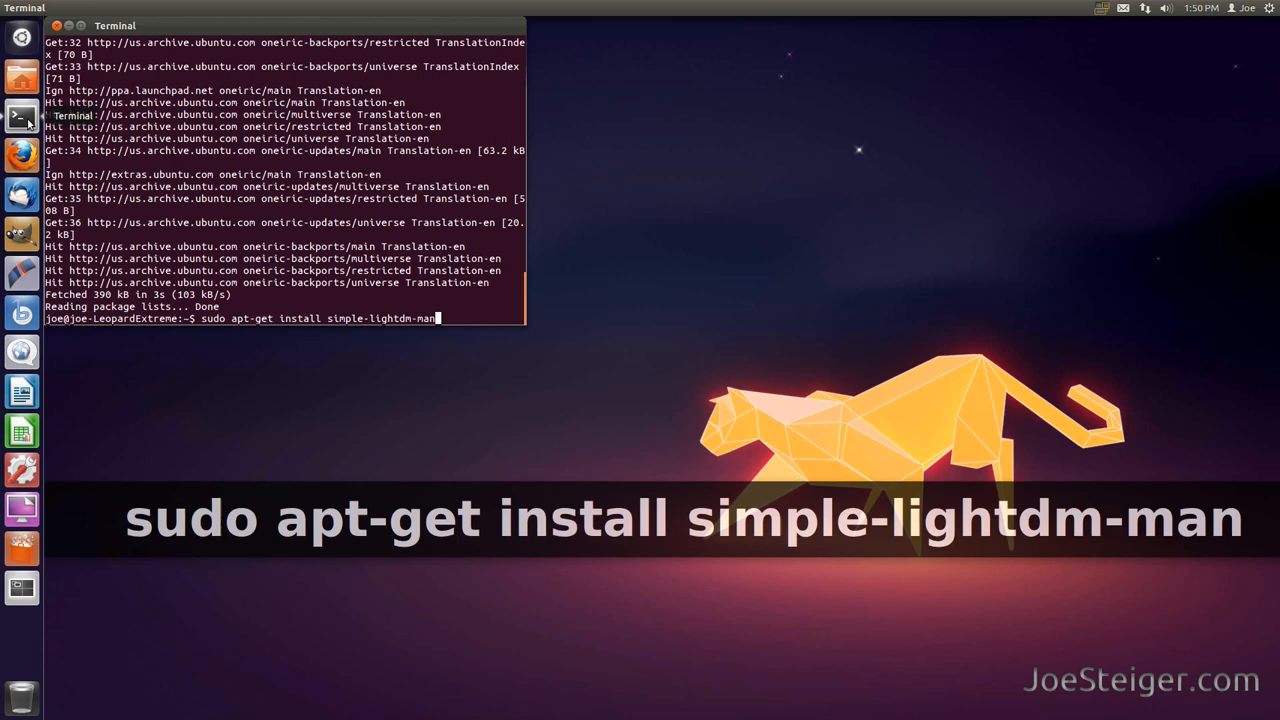
pyautogui.press('Return')
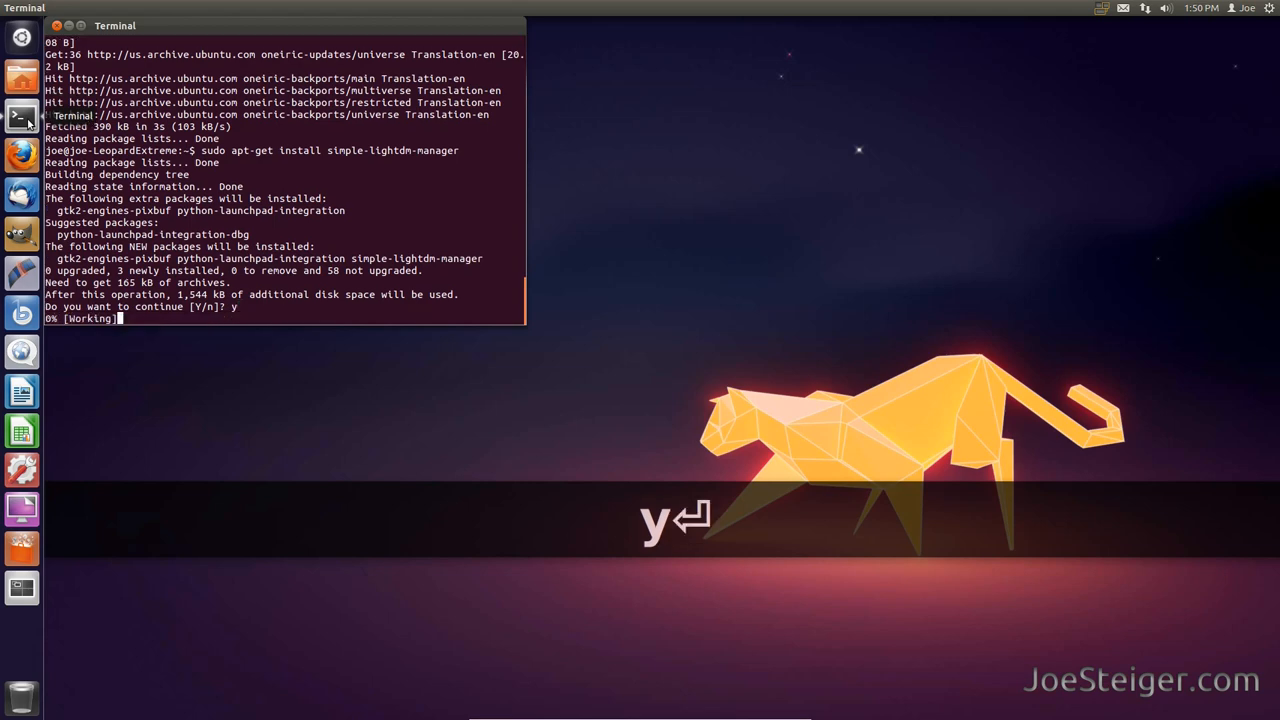
pyautogui.press('Return')
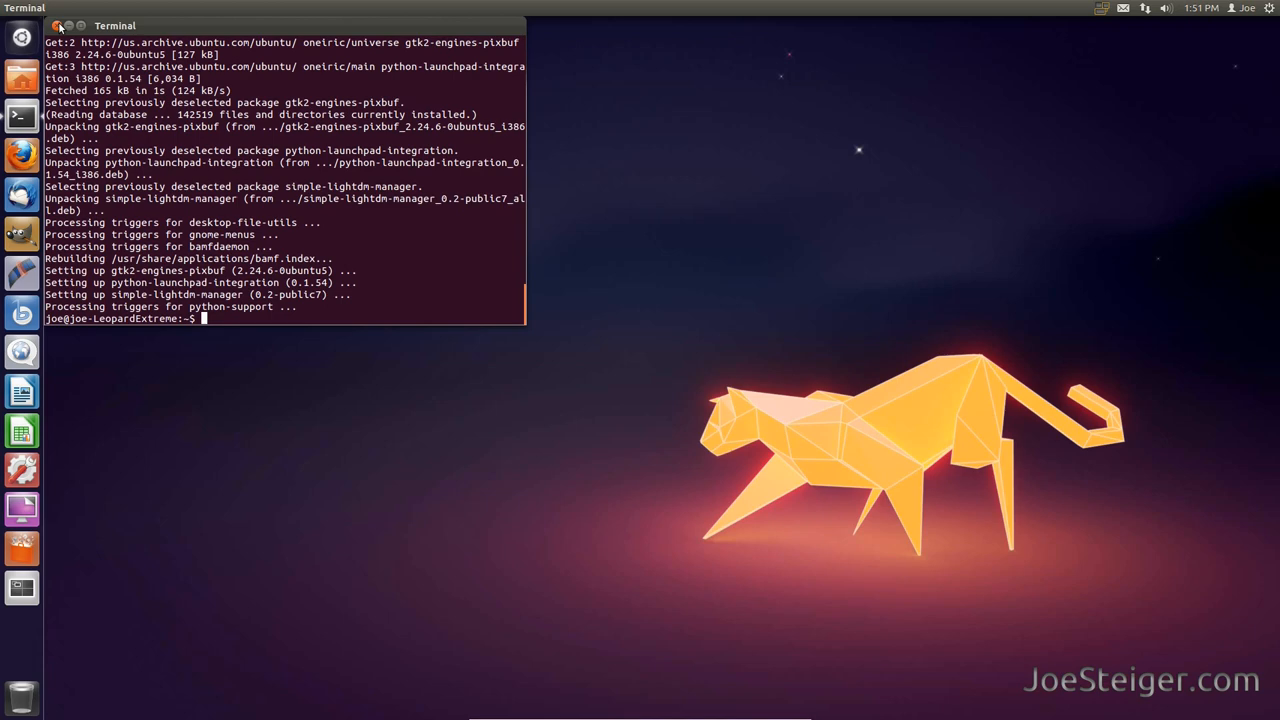
pyautogui.click(57, 25)
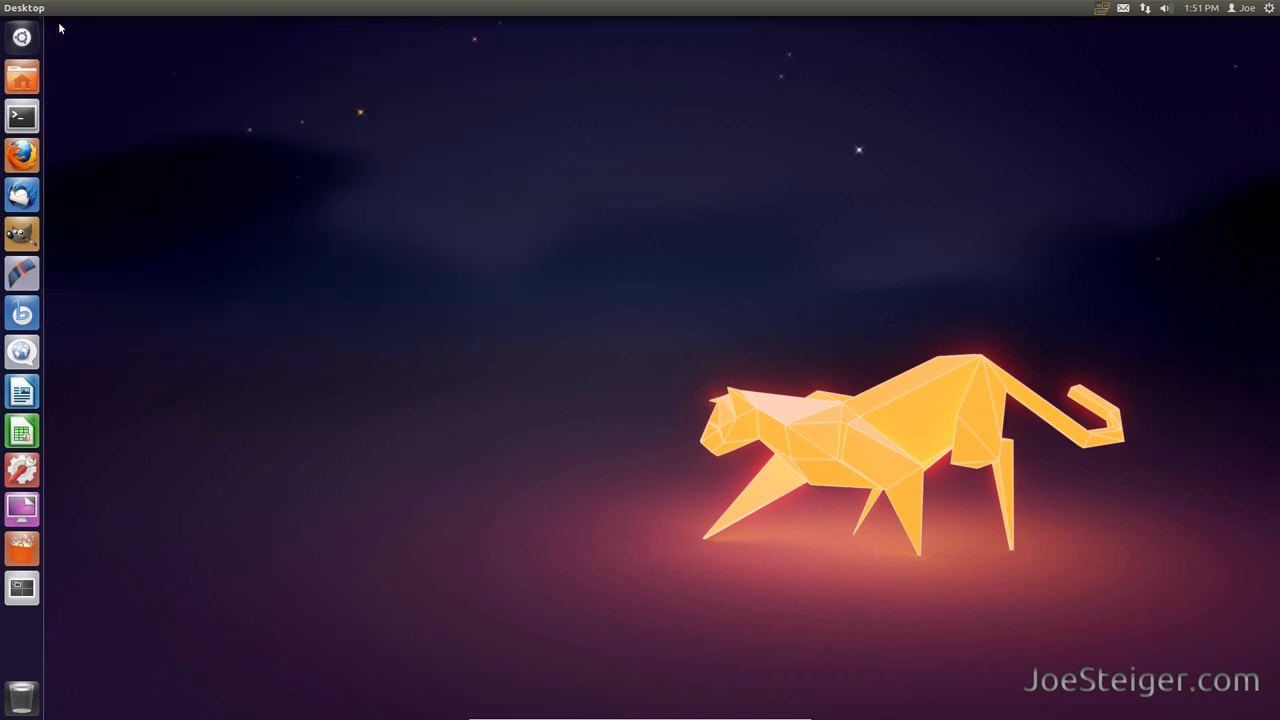
# Step: Search the Dash for 'ligh' and launch Simple Lightdm Manager
pyautogui.click(21, 37)
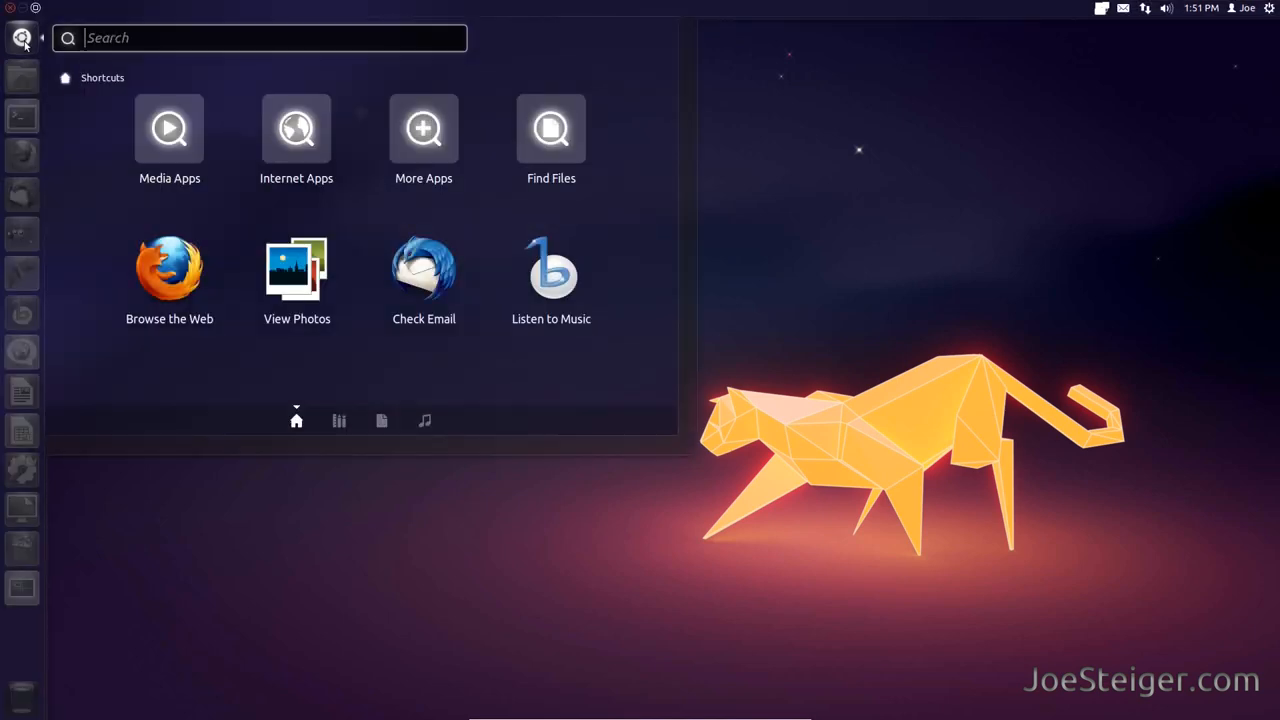
pyautogui.write('ligh')
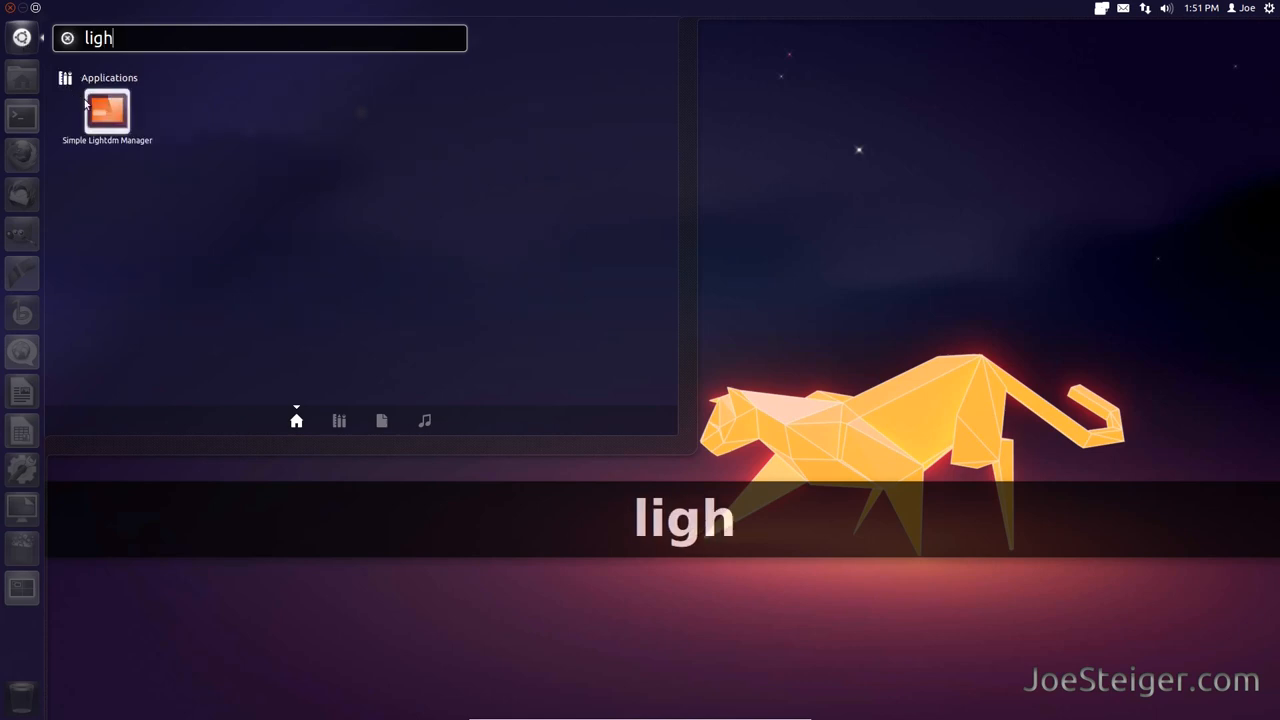
pyautogui.click(107, 110)
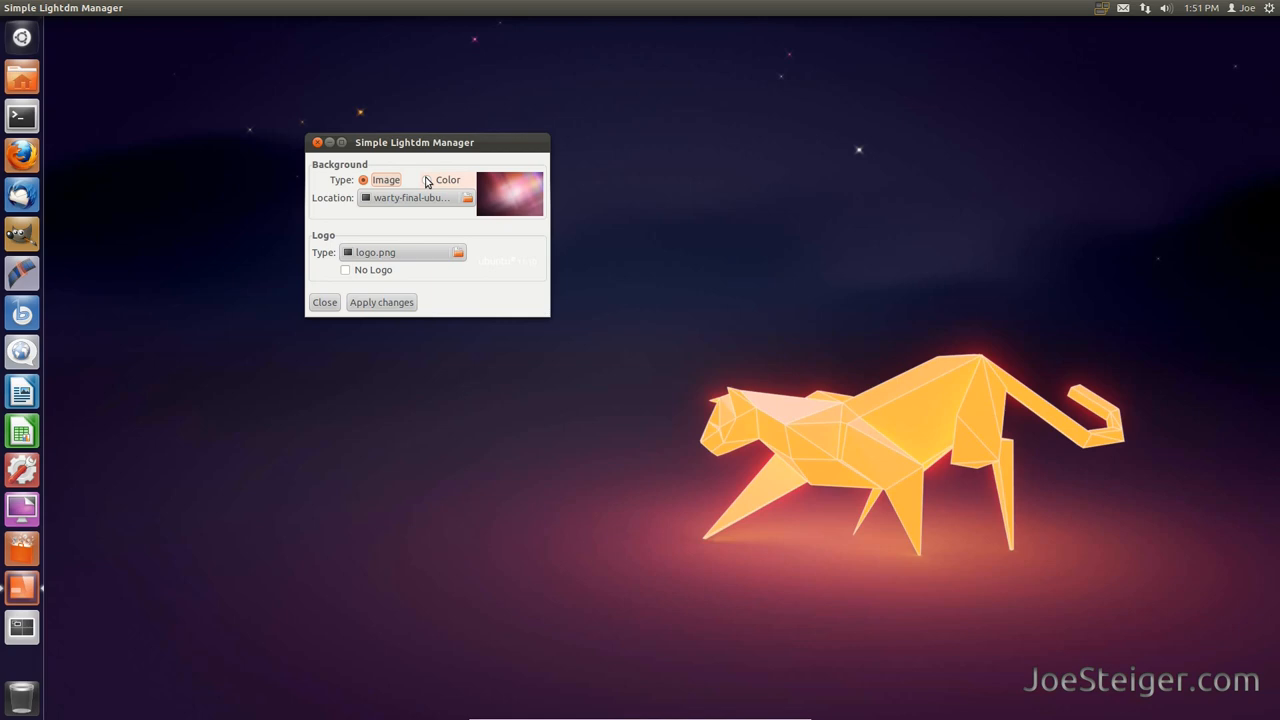
# Step: Toggle the background type to Color and back to Image, then browse for an image
pyautogui.click(472, 179)
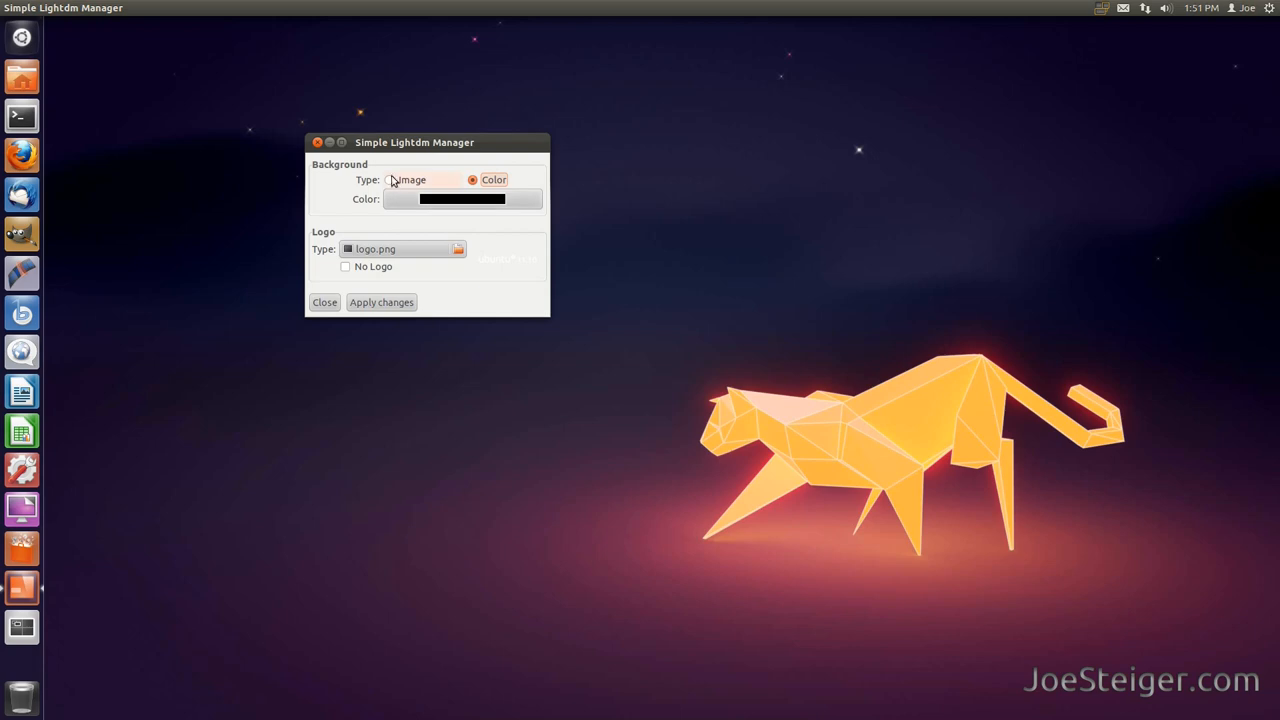
pyautogui.click(364, 179)
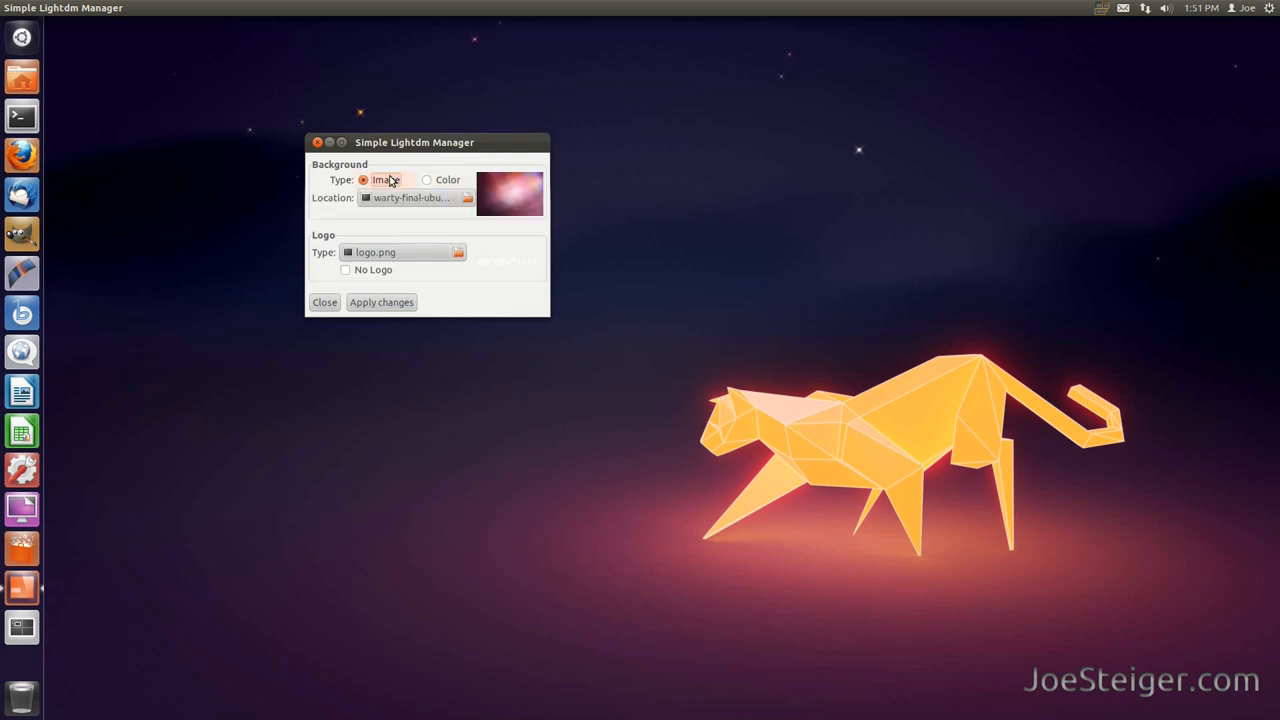
pyautogui.click(464, 197)
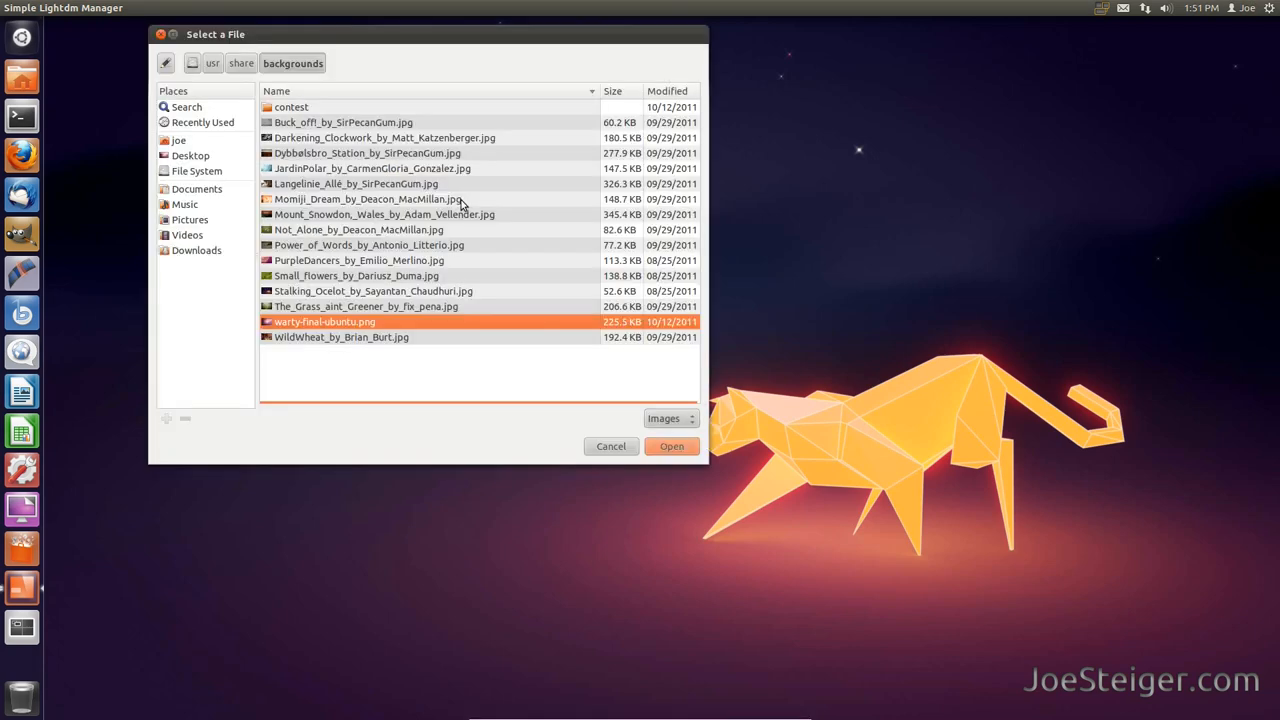
pyautogui.moveTo(362, 178)
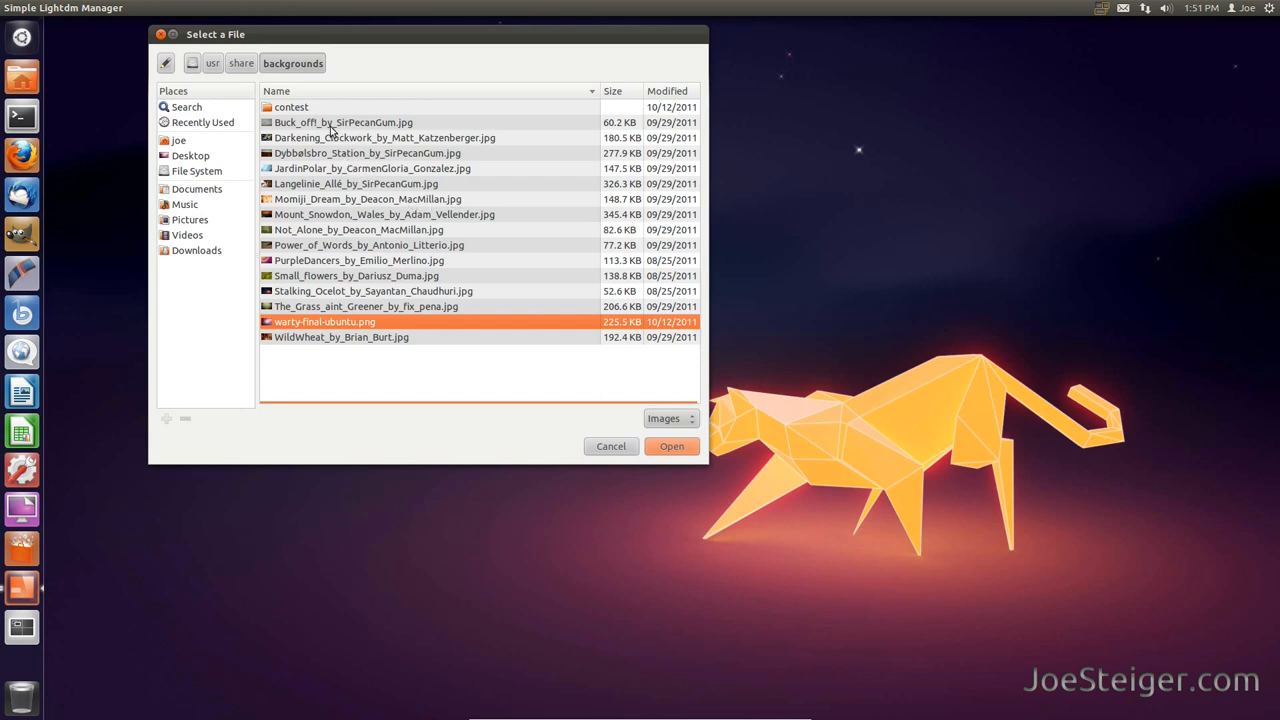
pyautogui.moveTo(337, 278)
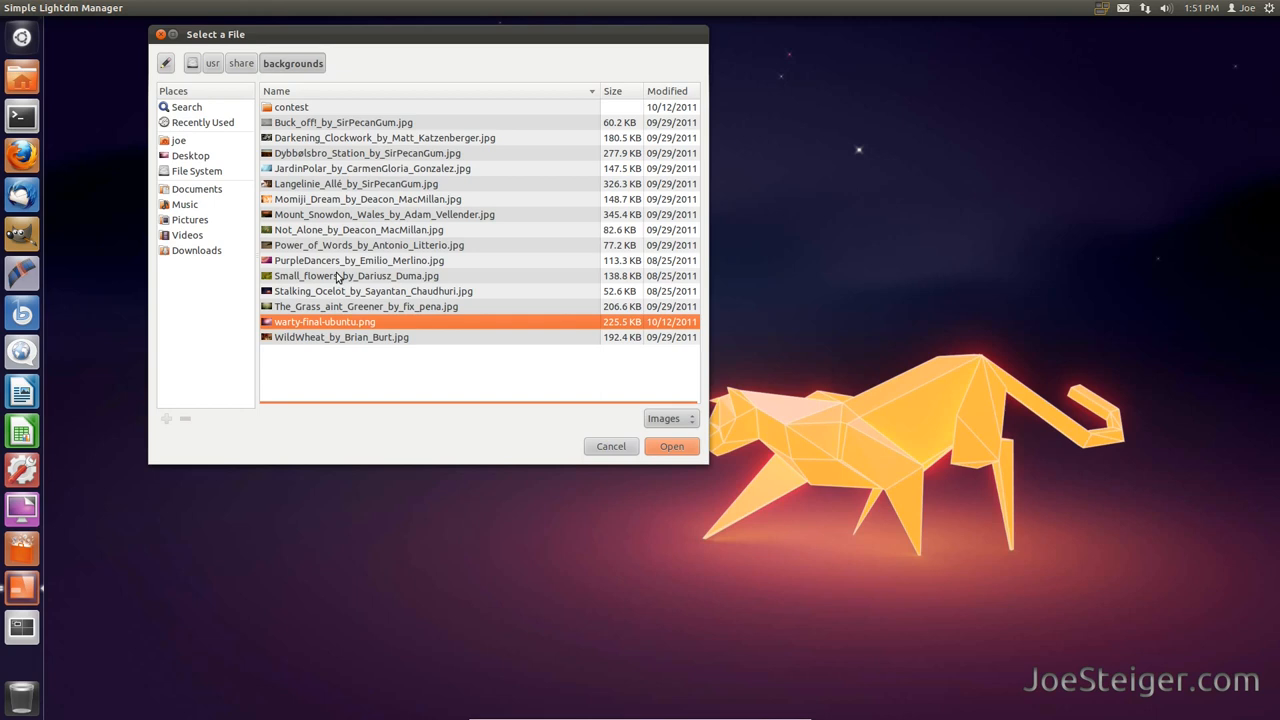
# Step: Pick Stalking_Ocelot_by_Sayantan_Chaudhuri.jpg as the login background image
pyautogui.click(374, 291)
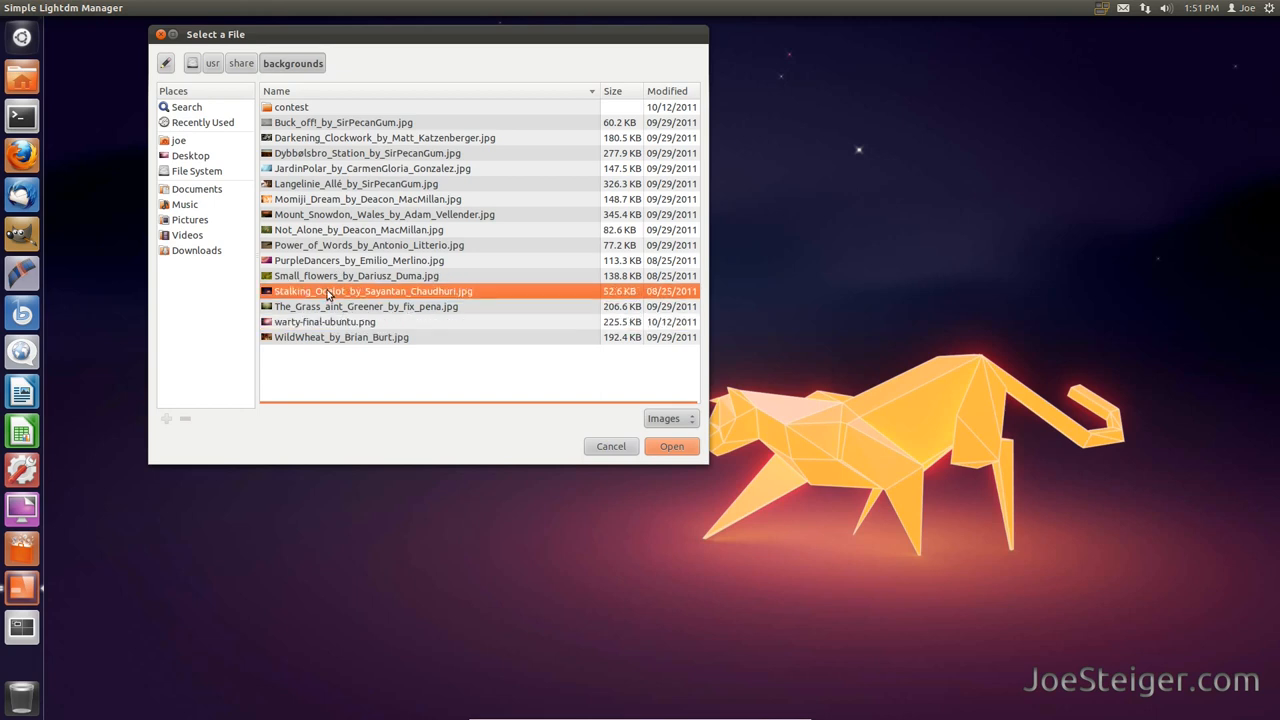
pyautogui.click(671, 446)
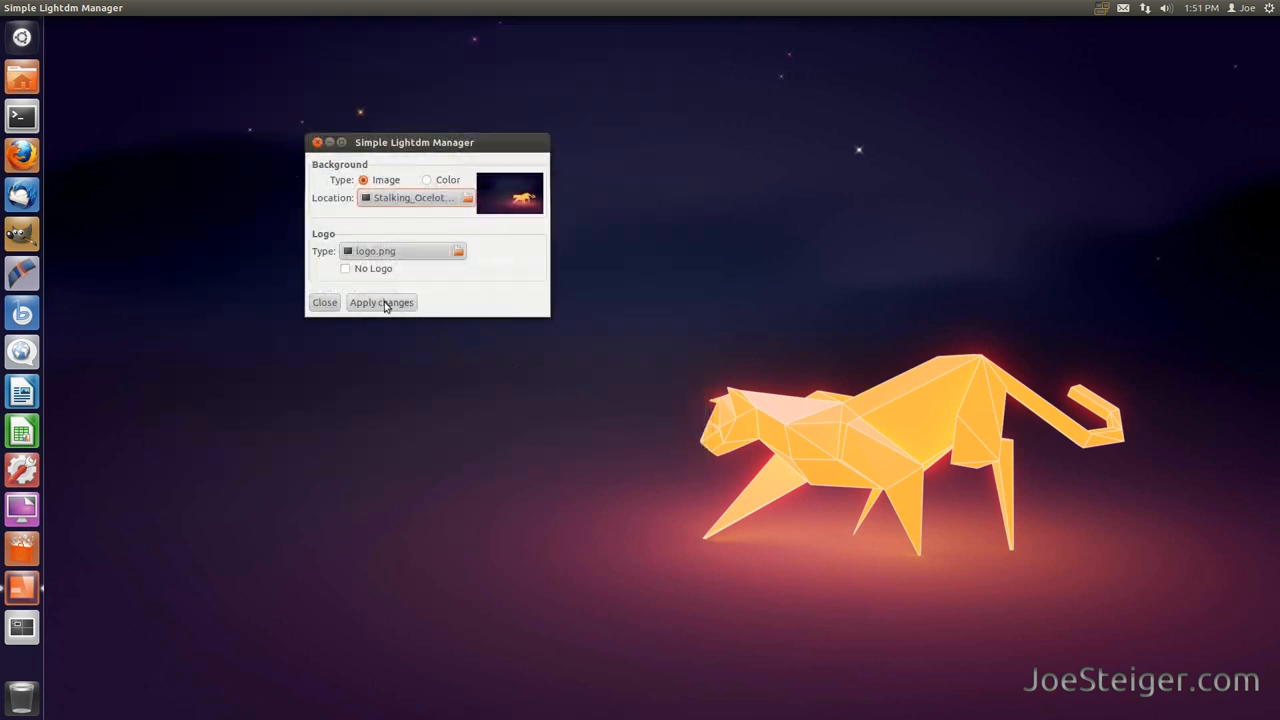
# Step: Apply the login screen changes with administrator authorization
pyautogui.click(381, 302)
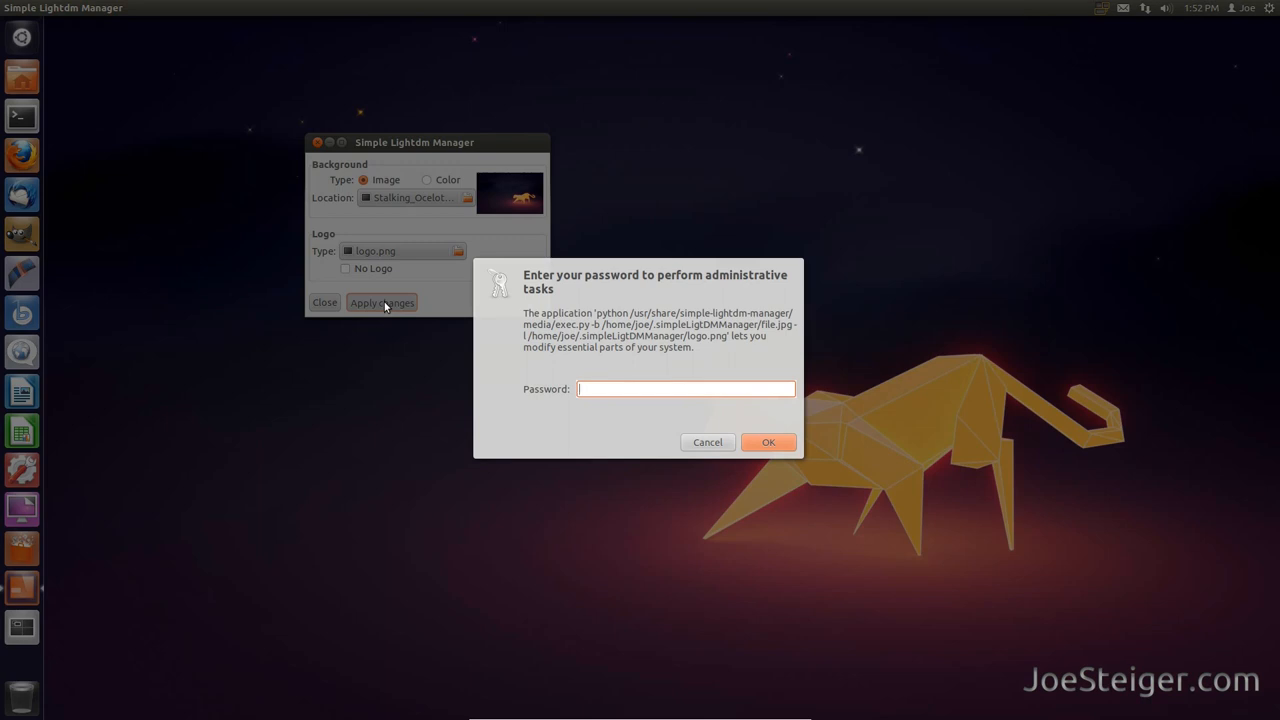
pyautogui.click(768, 442)
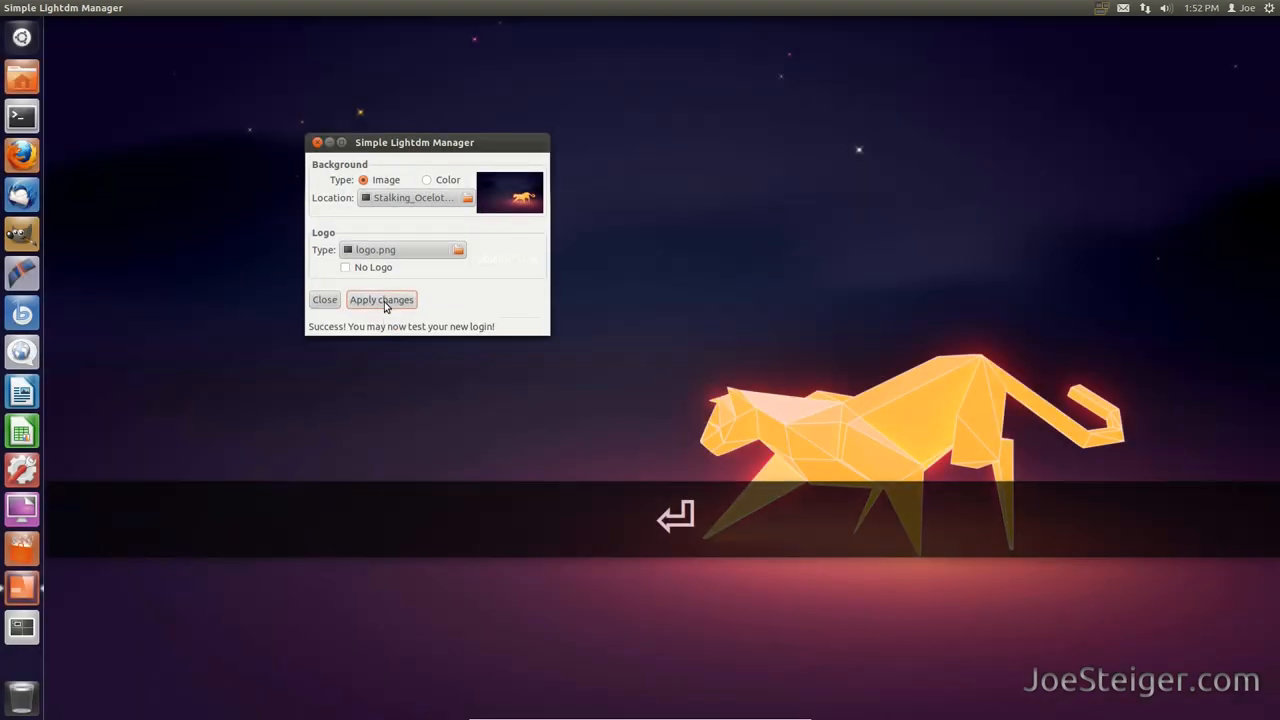